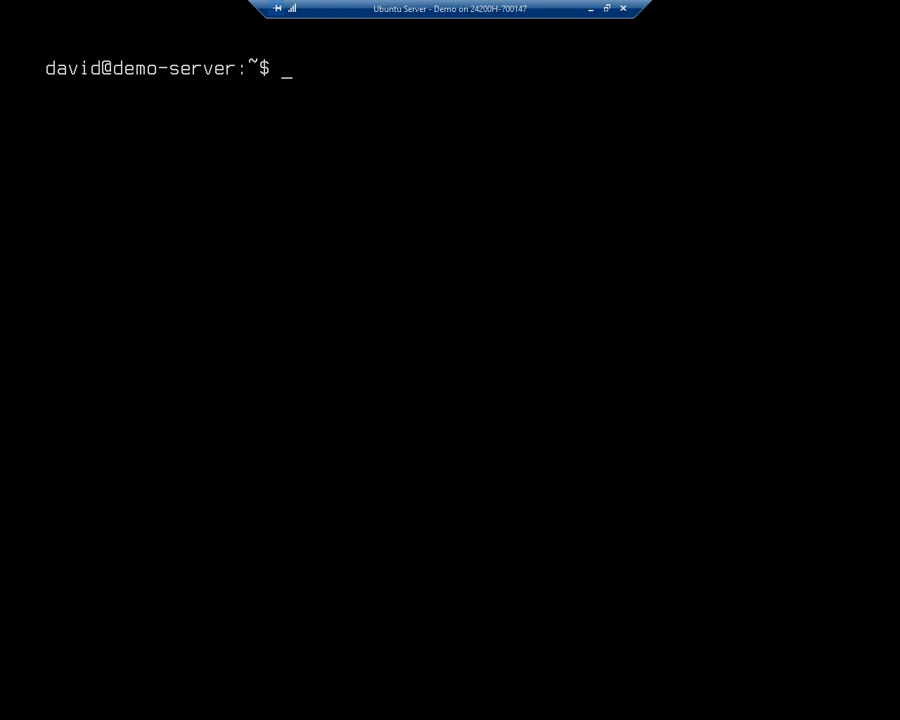
{"action": "mouse_move", "coordinate": [29, 67]}
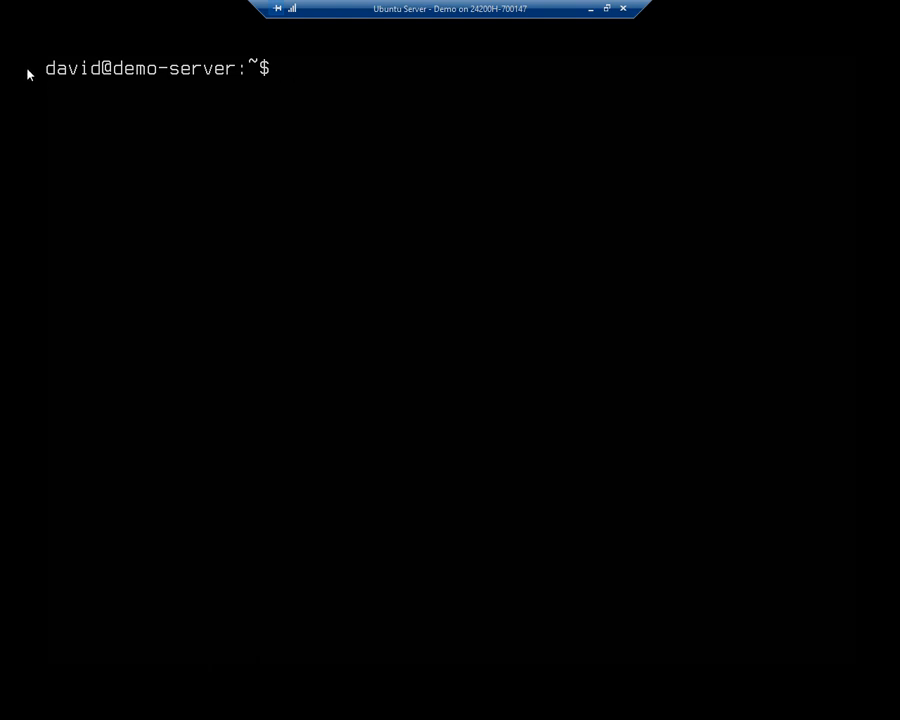
- Check the machine name with hostname and cat /etc/hostname, both returning demo-server
{"action": "type", "text": "hostname"}
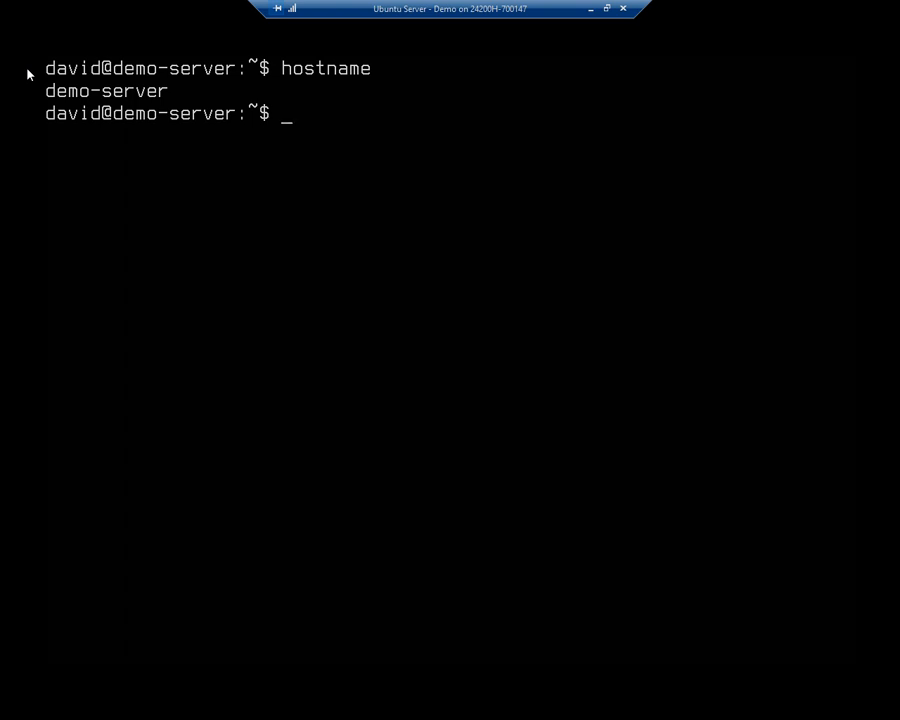
{"action": "type", "text": "cat"}
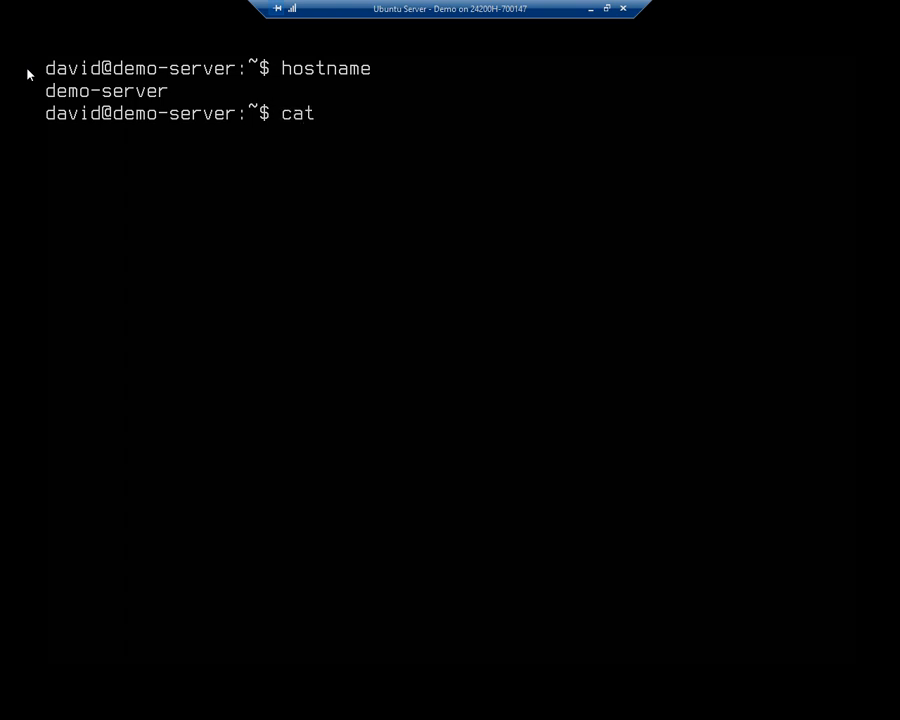
{"action": "type", "text": "/etc/"}
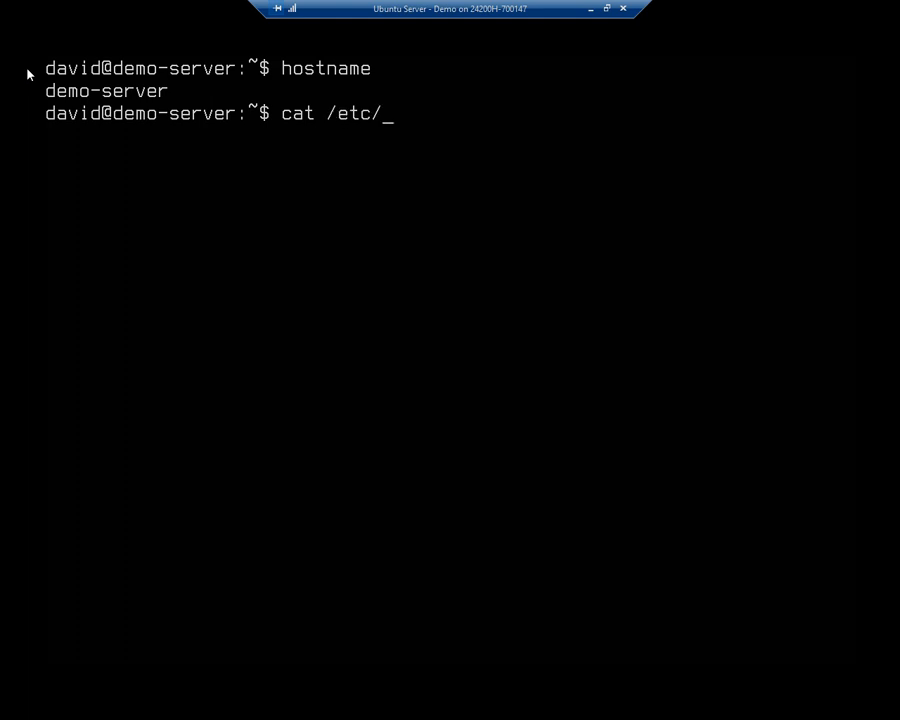
{"action": "type", "text": "hostnamne"}
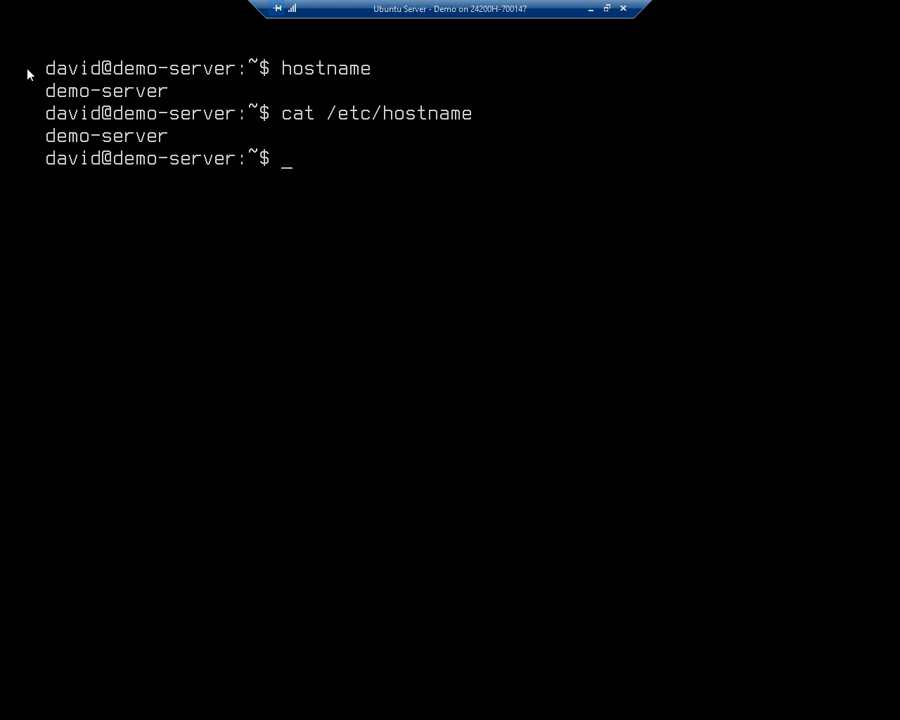
- Set the hostname to demo.dalton.local with hostnamectl set-hostname, authenticating as identity 1
{"action": "type", "text": "h"}
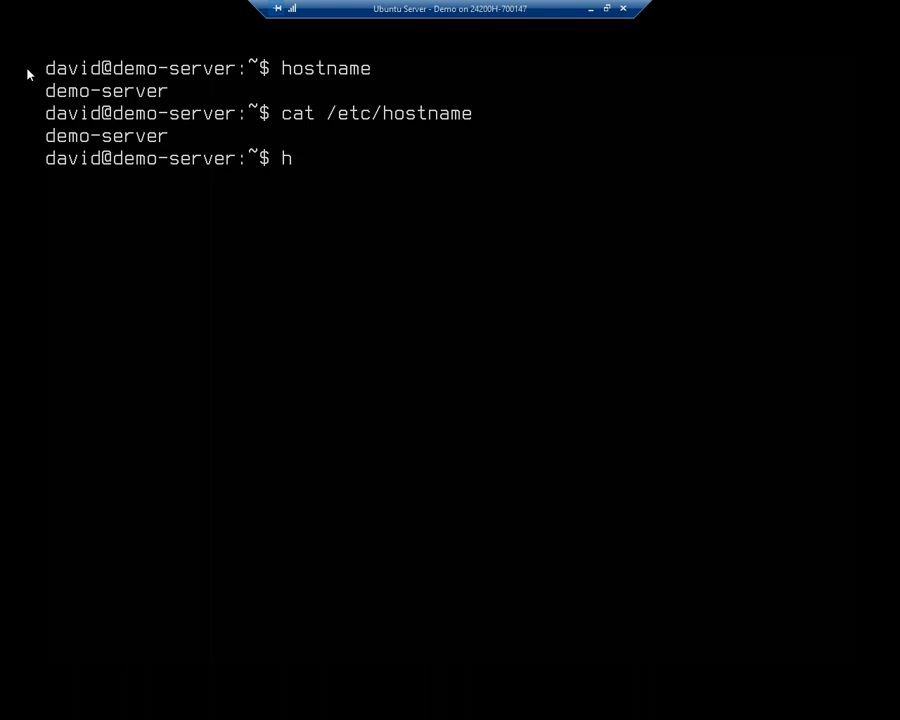
{"action": "type", "text": "ostnamn"}
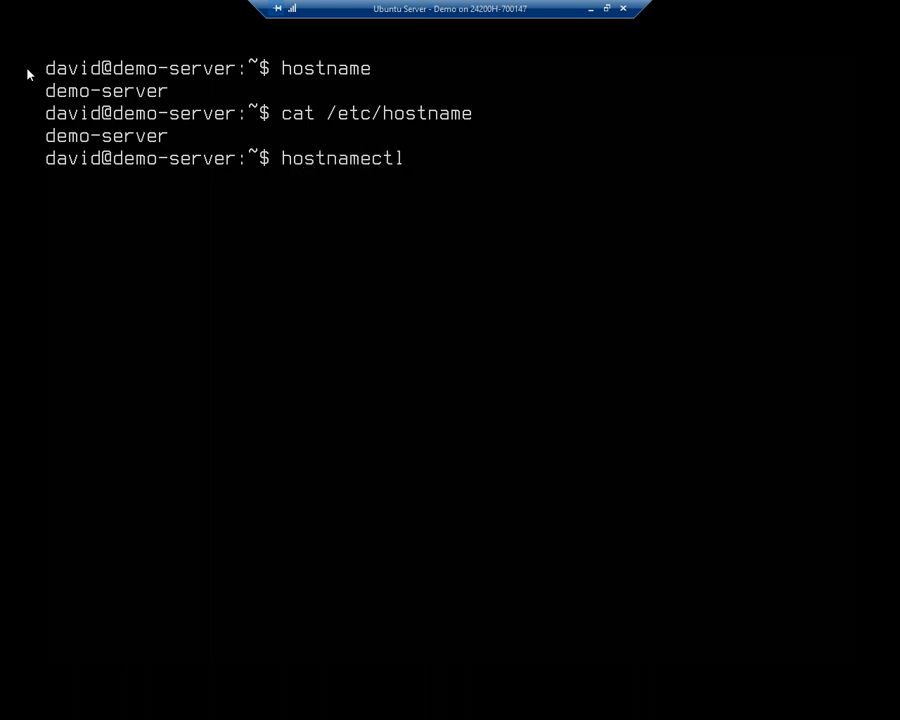
{"action": "type", "text": "se"}
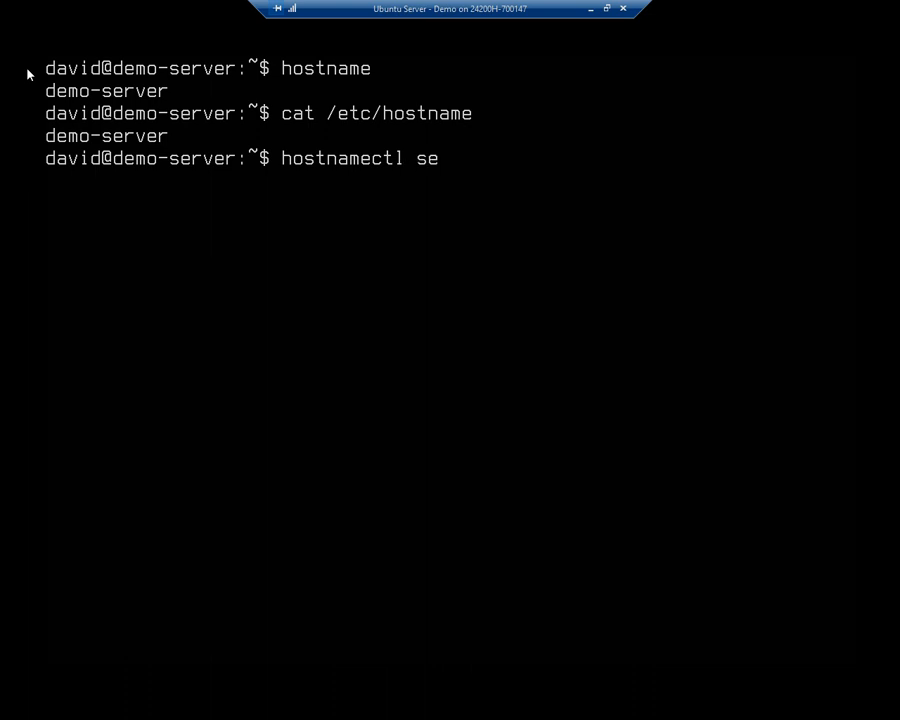
{"action": "type", "text": "t-hostname"}
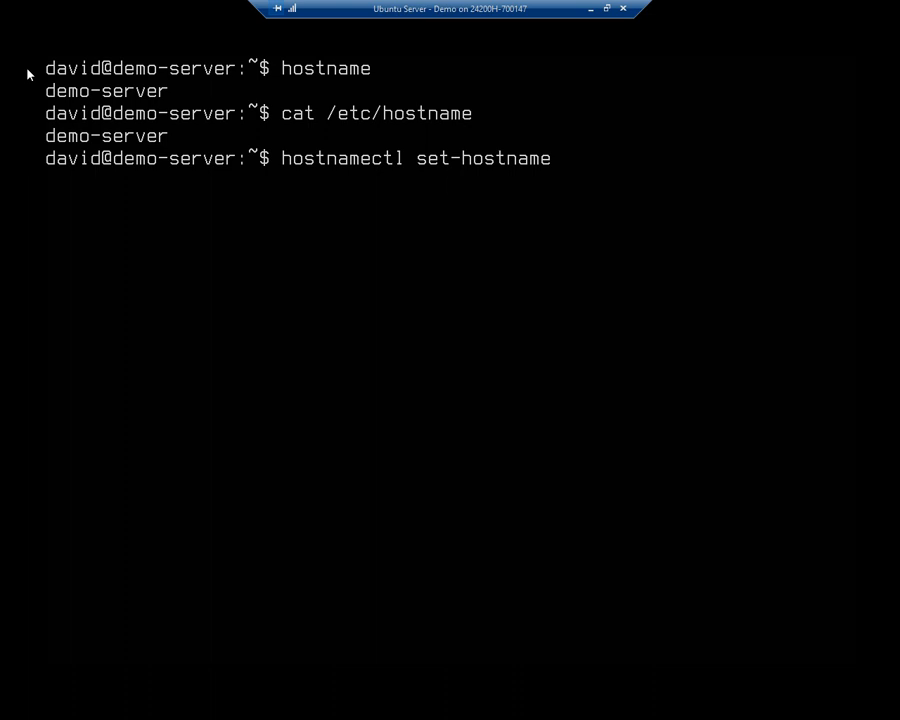
{"action": "type", "text": "demo"}
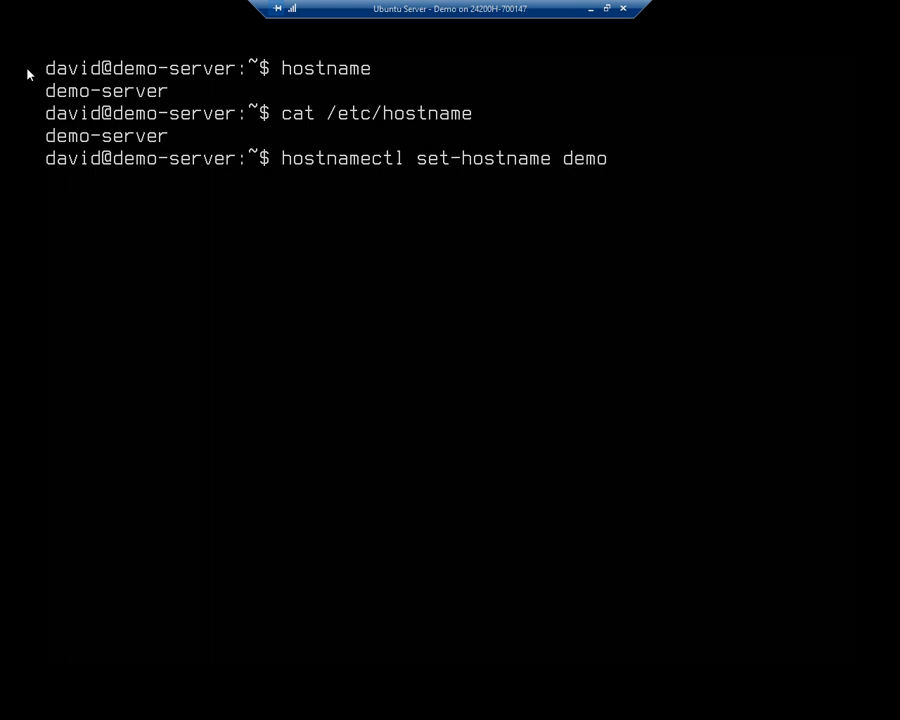
{"action": "type", "text": ".dalton.local"}
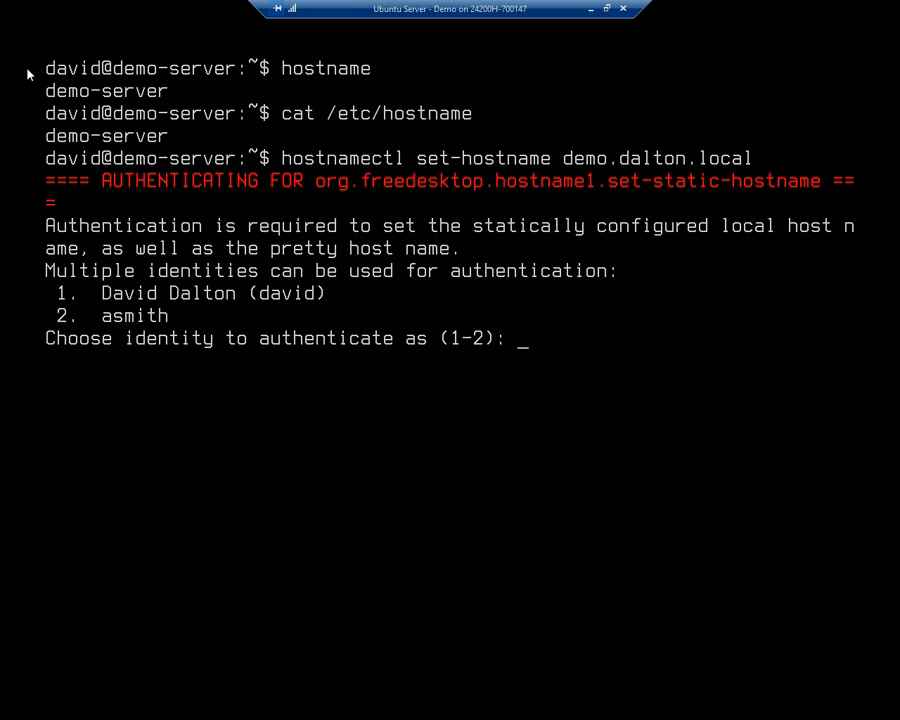
{"action": "type", "text": "1"}
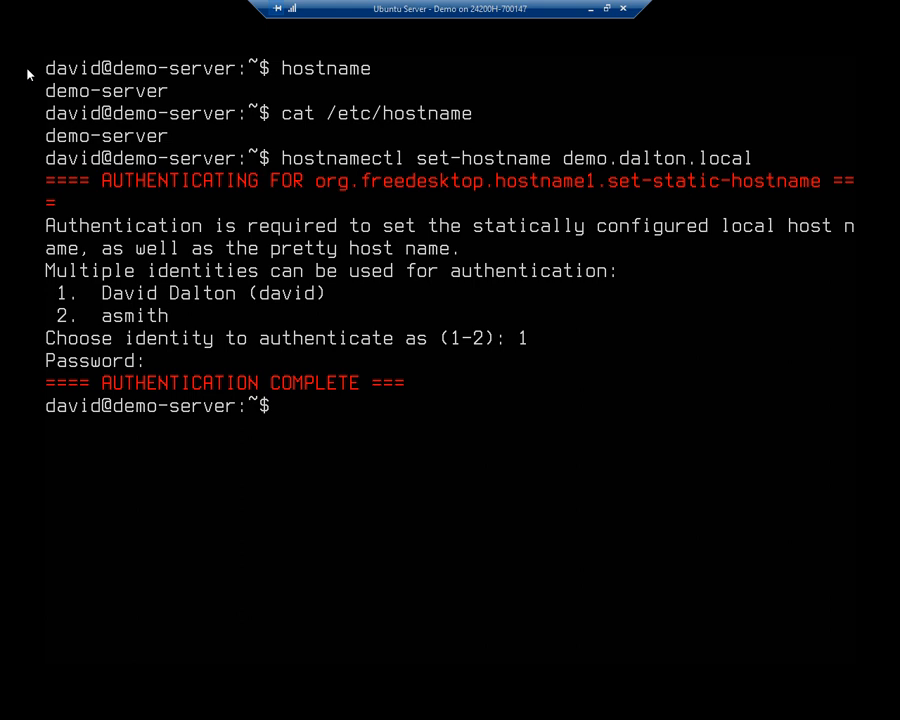
- Verify with hostname and cat /etc/hostname that the name is now demo.dalton.local
{"action": "type", "text": "hostname"}
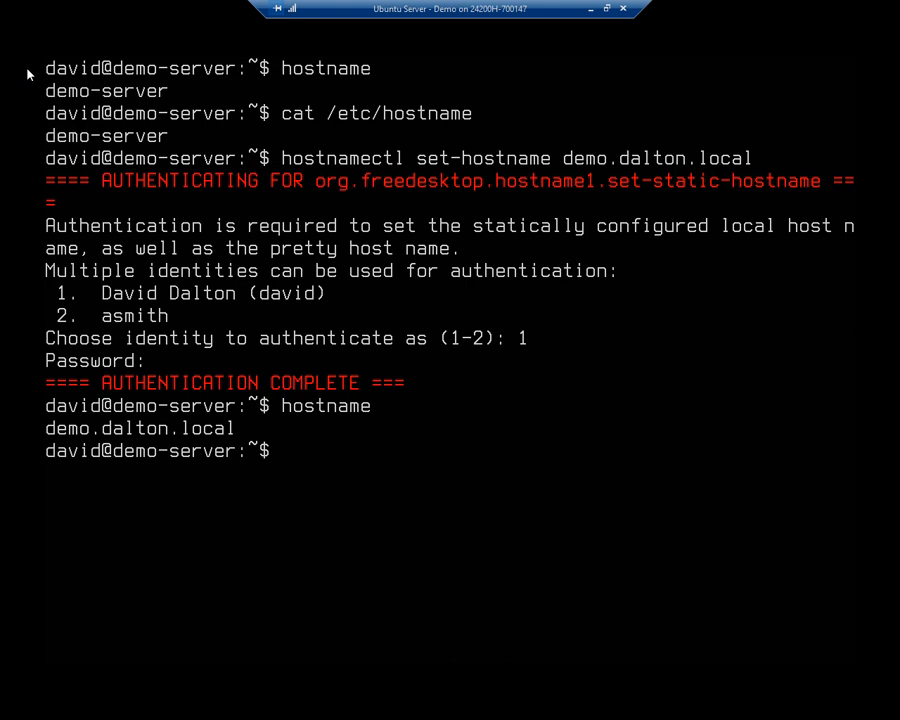
{"action": "type", "text": "cat /"}
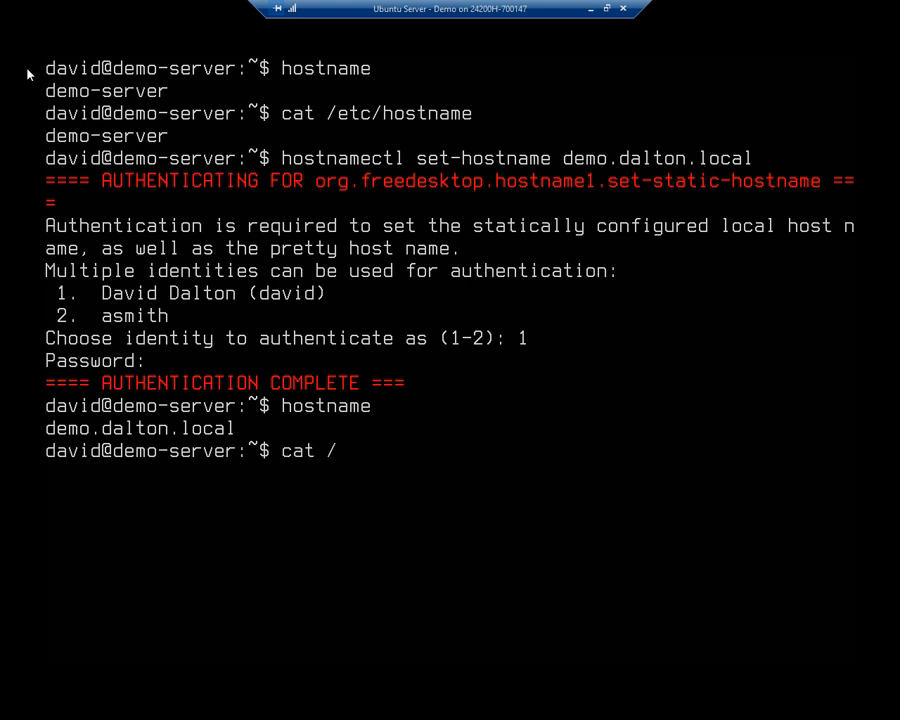
{"action": "type", "text": "etc/hostname"}
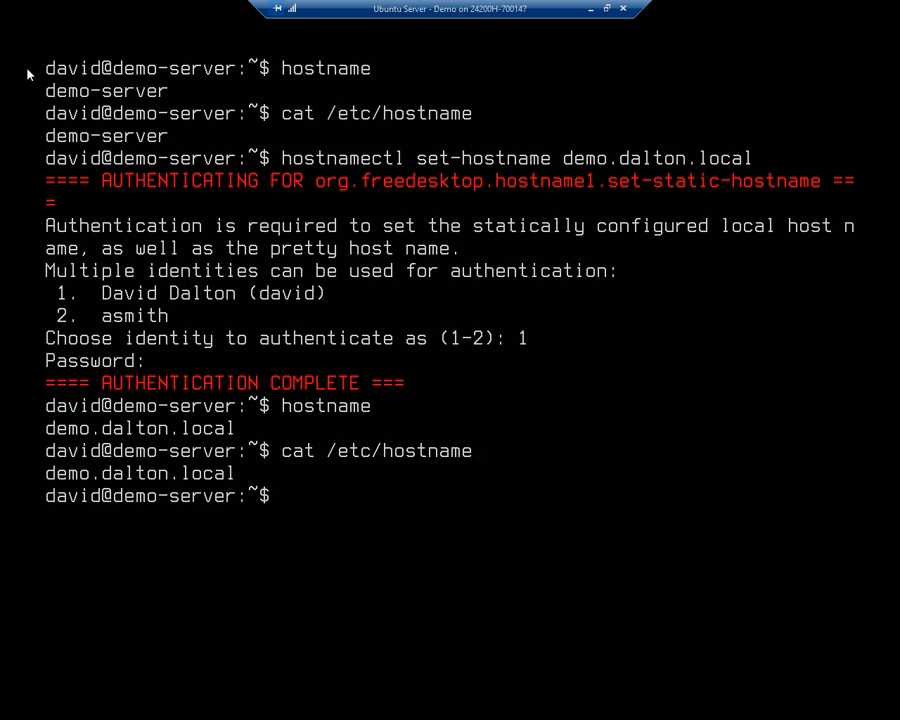
{"action": "mouse_move", "coordinate": [27, 502]}
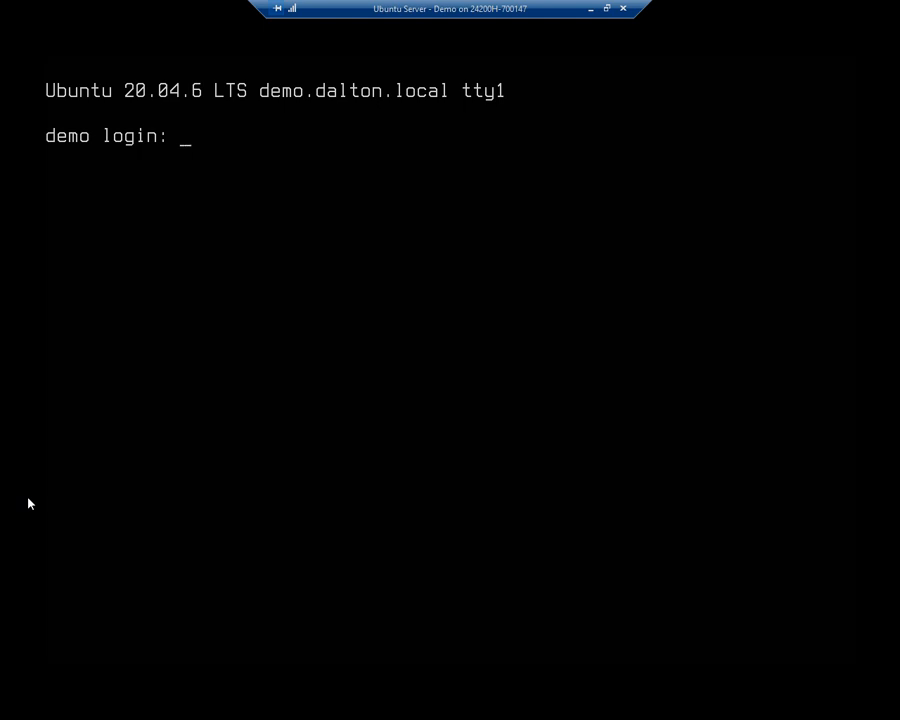
- Log back in as david, clear the screen and confirm hostname returns demo.dalton.local
{"action": "type", "text": "david"}
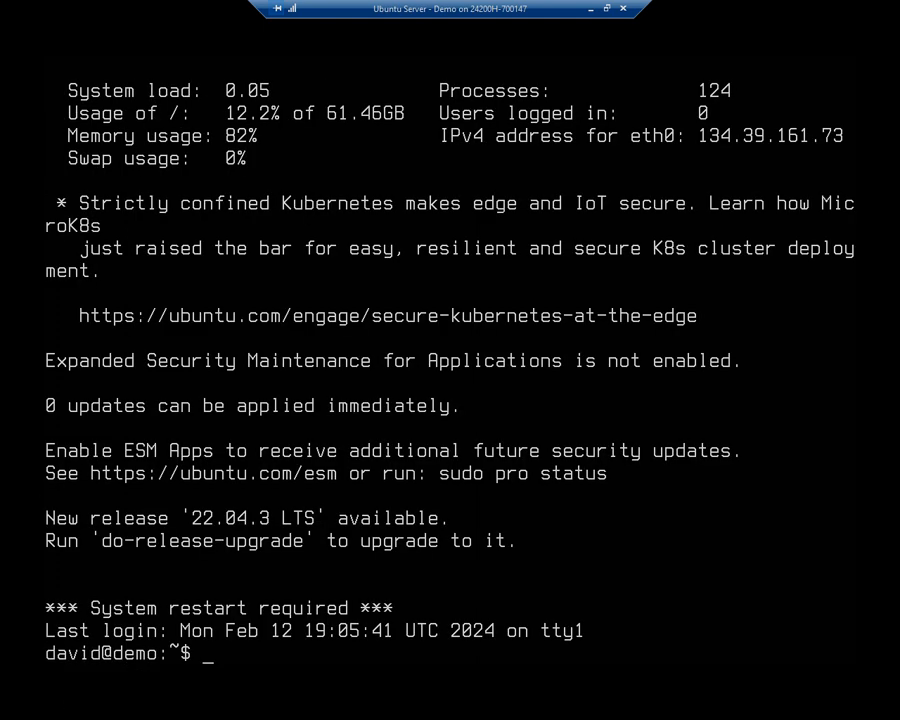
{"action": "mouse_move", "coordinate": [32, 660]}
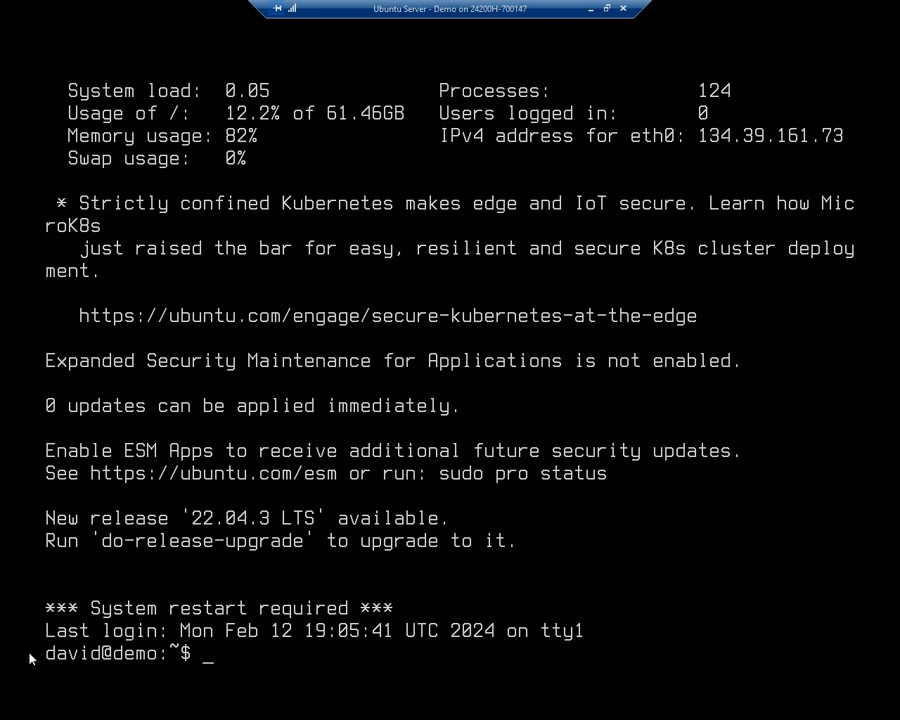
{"action": "type", "text": "c"}
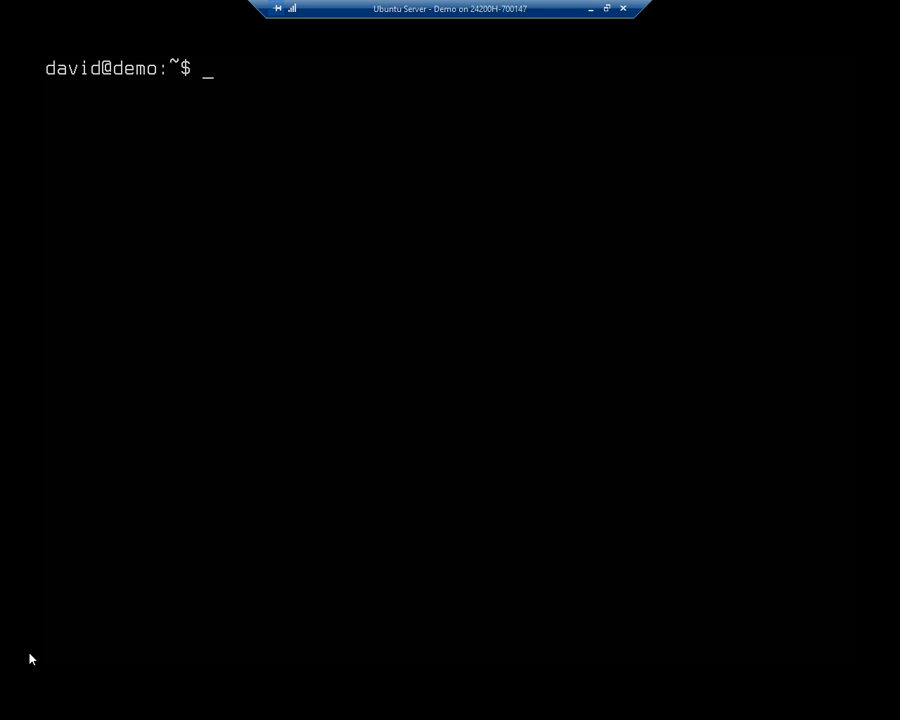
{"action": "type", "text": "hostname"}
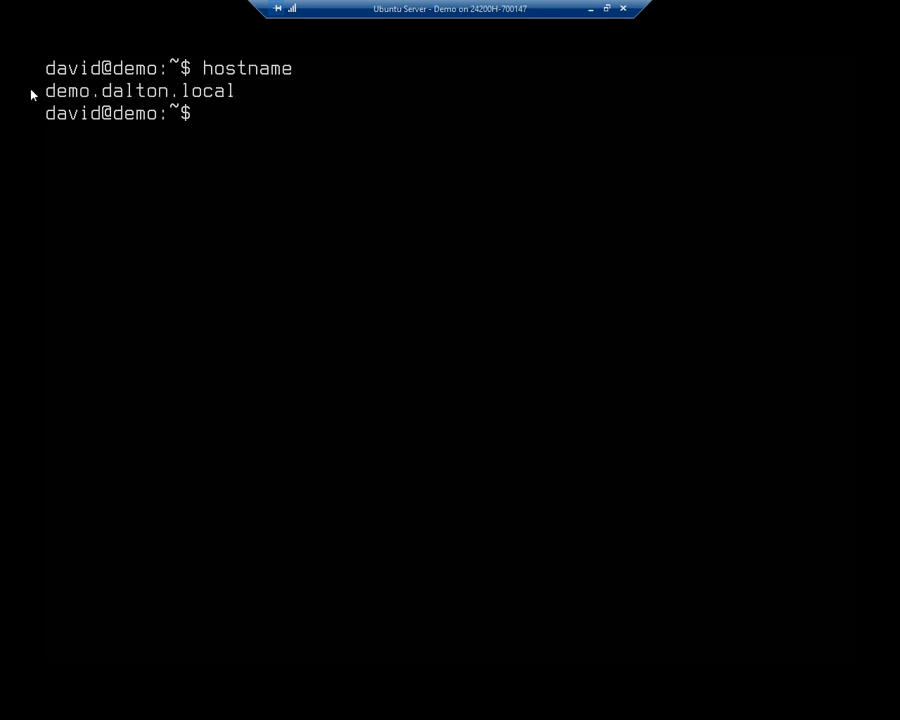
{"action": "mouse_move", "coordinate": [33, 117]}
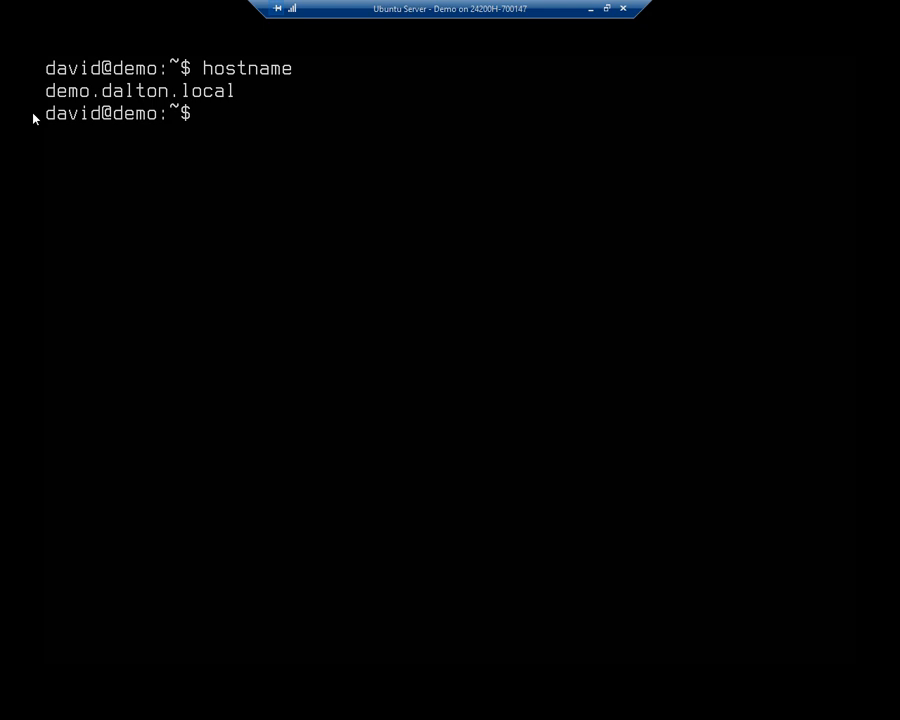
- Launch sudo nano /etc/hosts, correcting the mistyped path before running it
{"action": "type", "text": "sudo"}
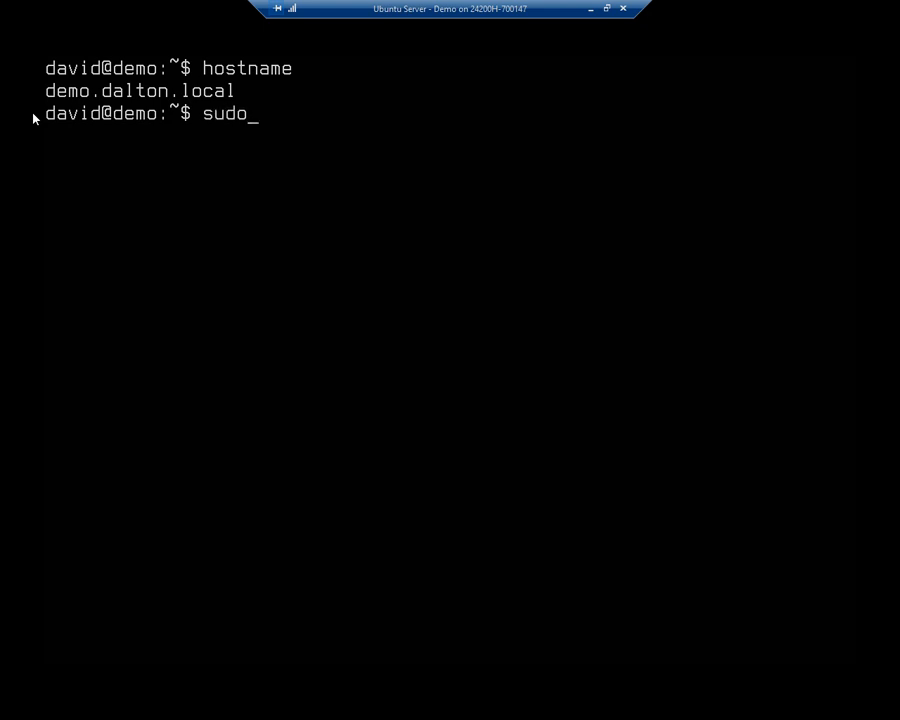
{"action": "type", "text": "nano/e"}
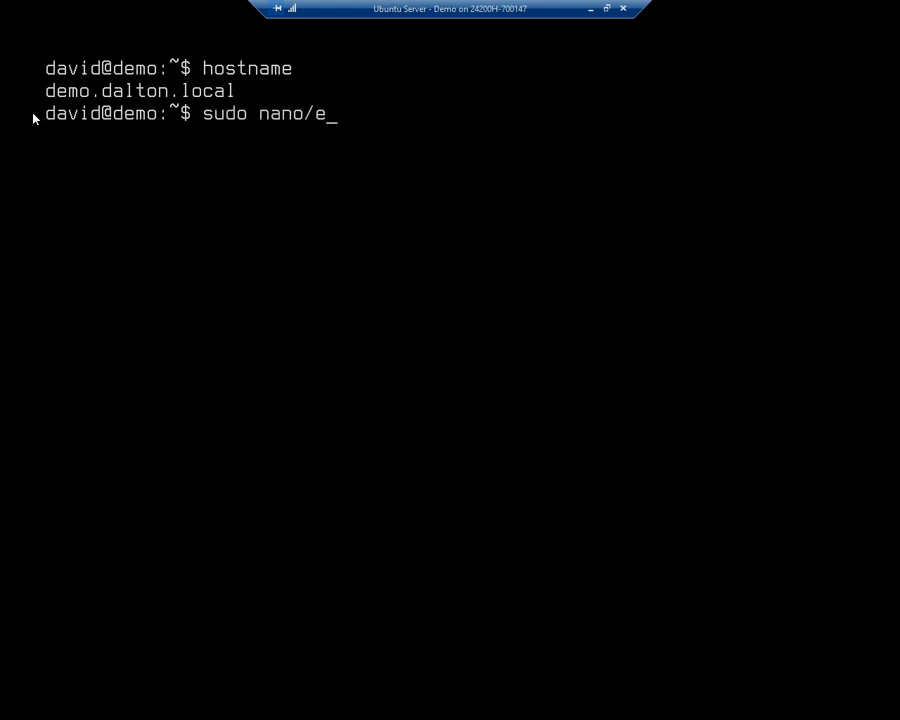
{"action": "type", "text": "tc/hps"}
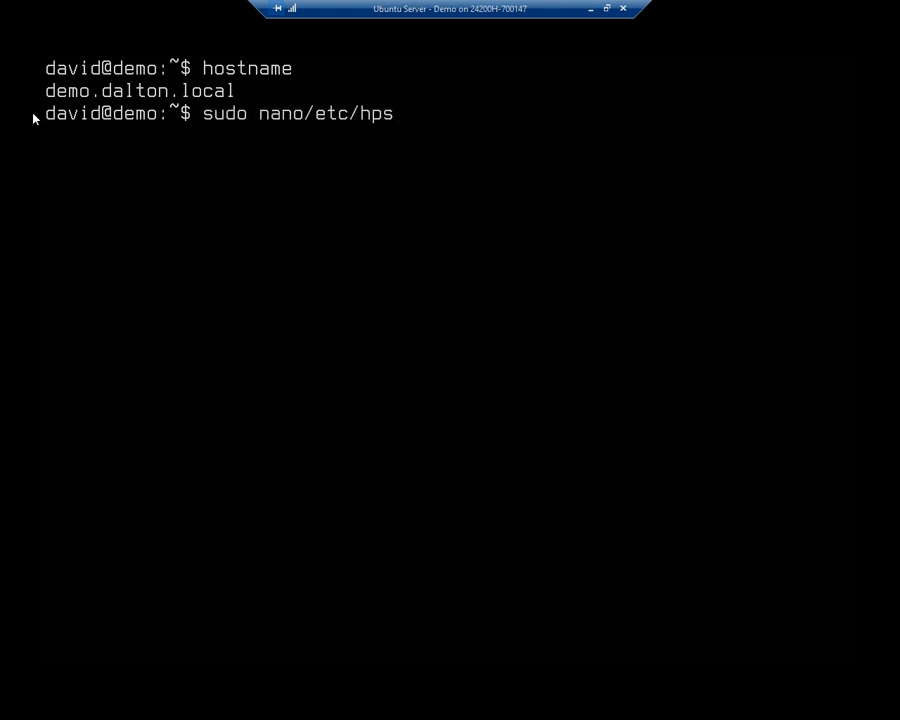
{"action": "key", "text": "BackSpace"}
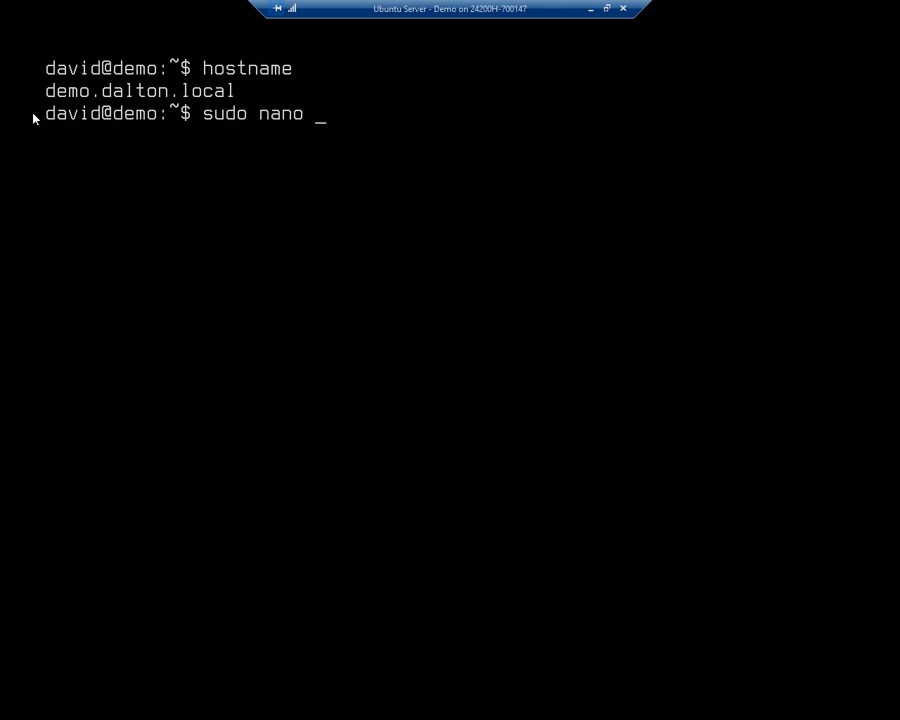
{"action": "type", "text": "/etc/hopsts"}
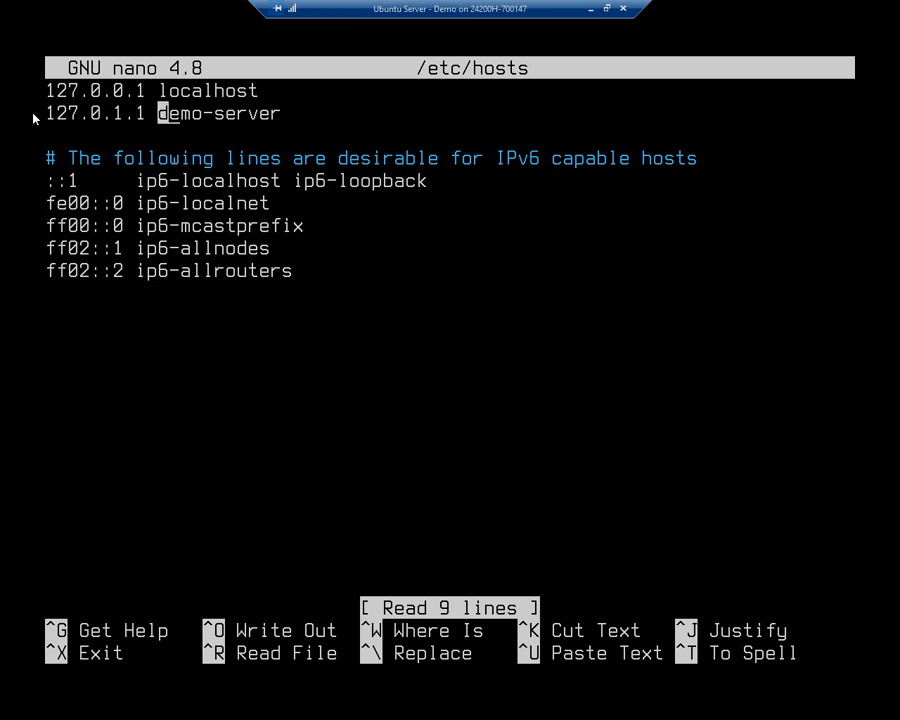
- Rewrite the 127.0.1.1 entry as demo.dalton.local and save the hosts file
{"action": "type", "text": "demo"}
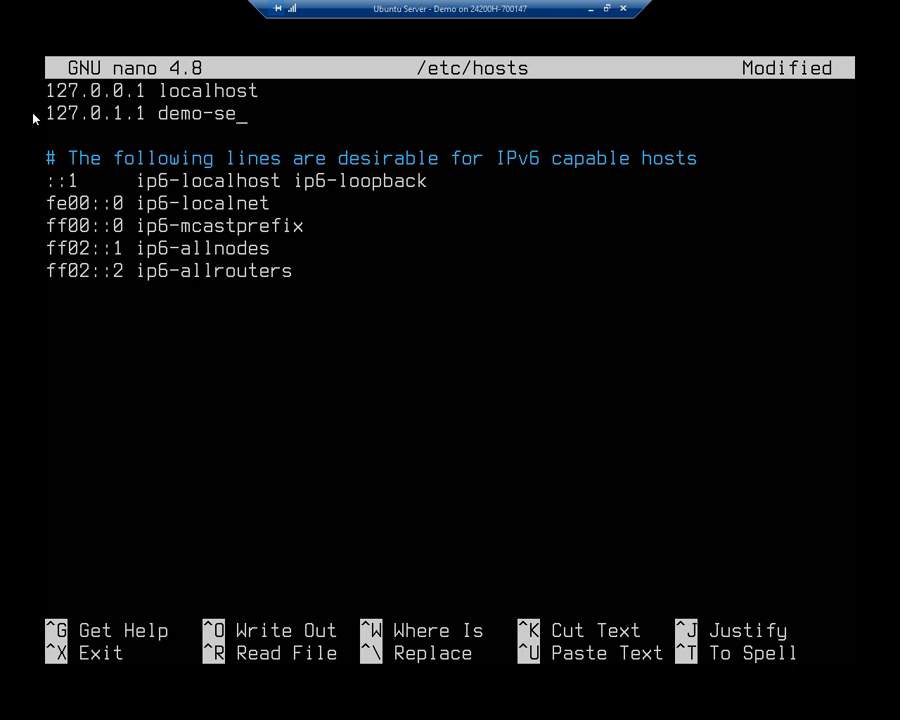
{"action": "type", "text": ".dalton"}
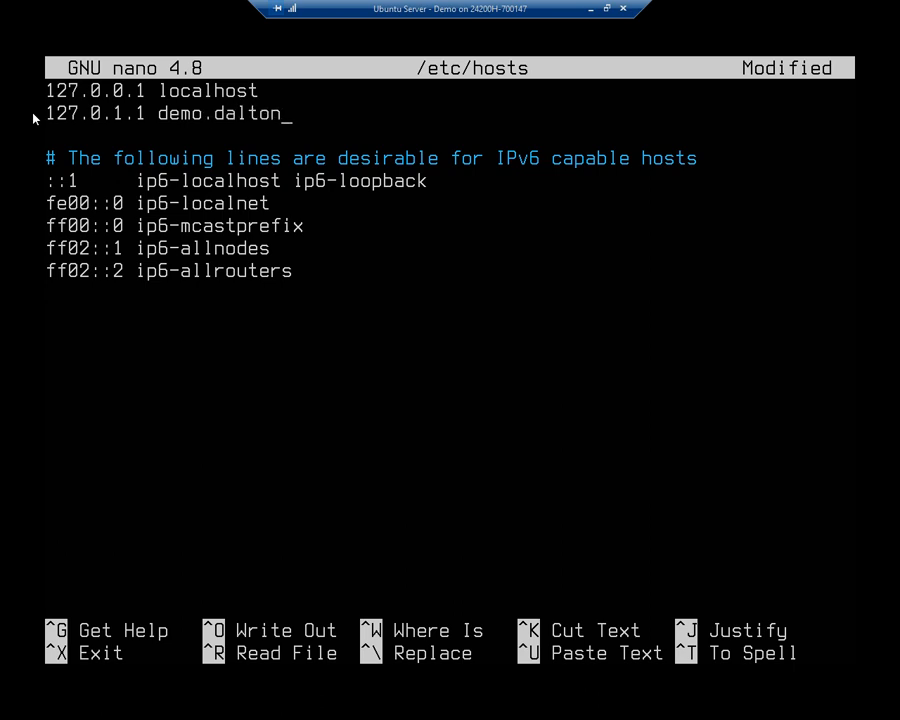
{"action": "type", "text": ".local"}
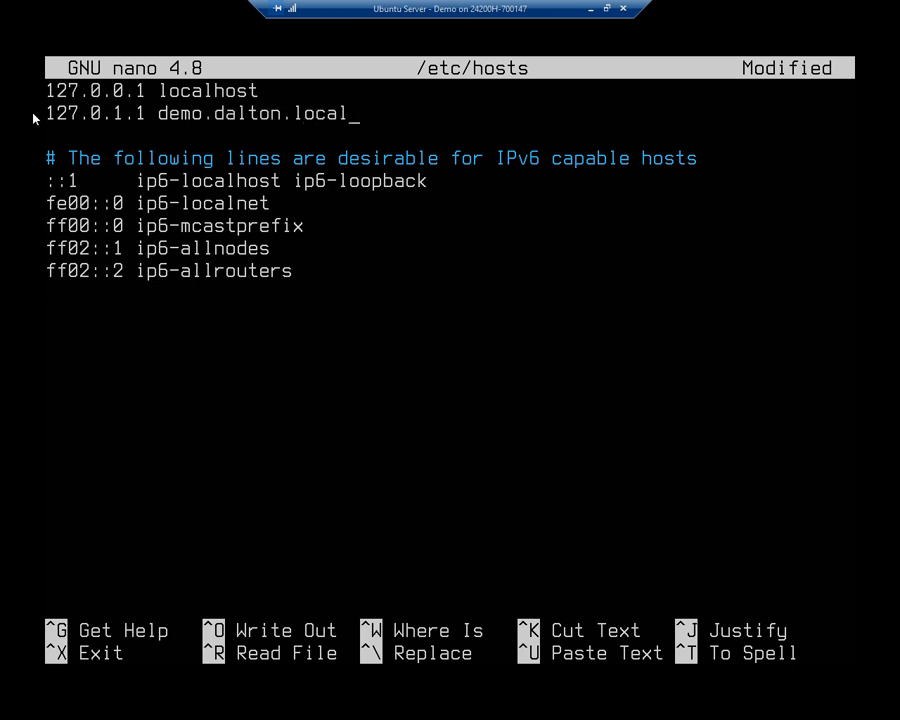
{"action": "key", "text": "ctrl+o"}
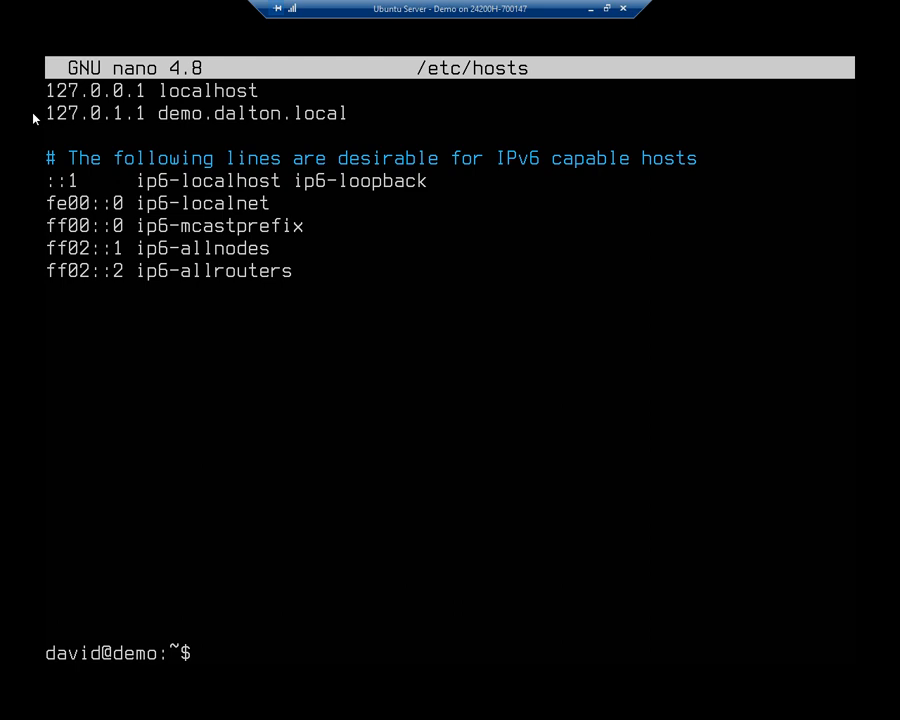
- Ping demo.dalton.local, resolving to 127.0.1.1 with 4 sent, 4 received, 0% loss, then stop it
{"action": "type", "text": "ping"}
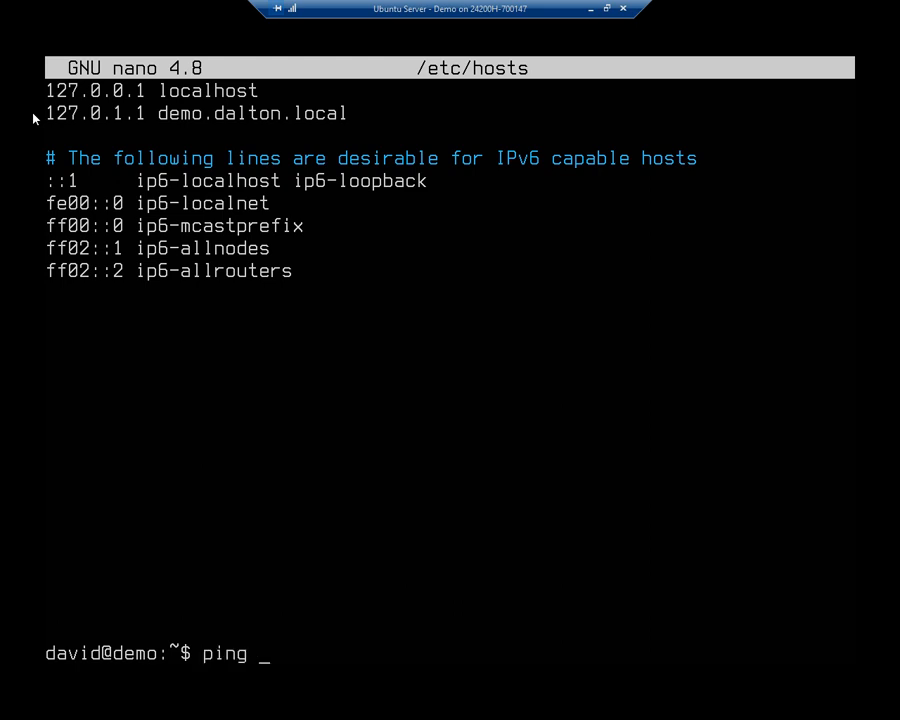
{"action": "type", "text": "demo.dalton"}
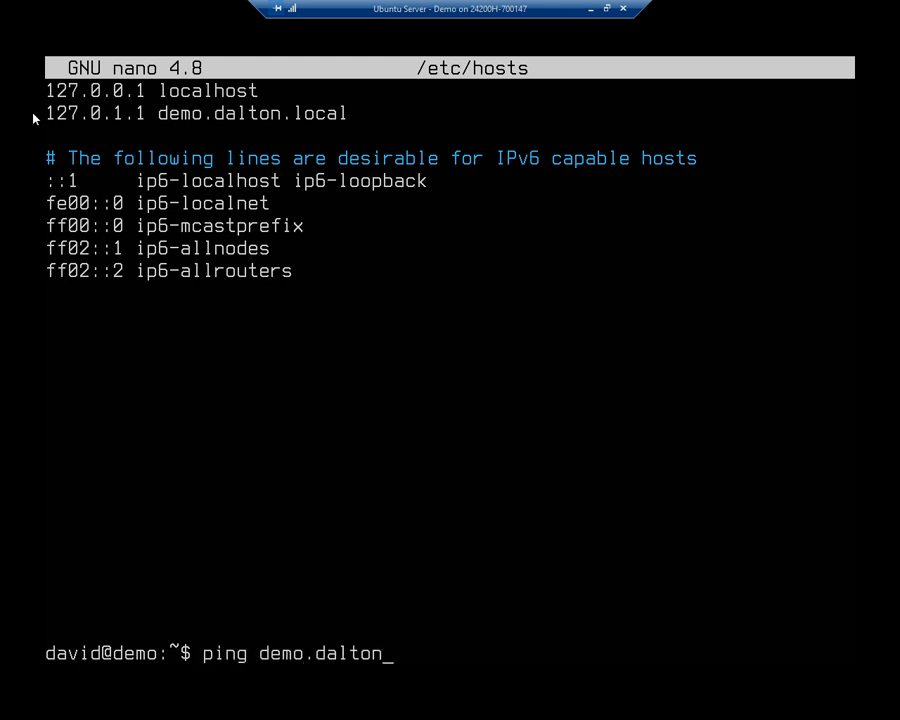
{"action": "key", "text": "Return"}
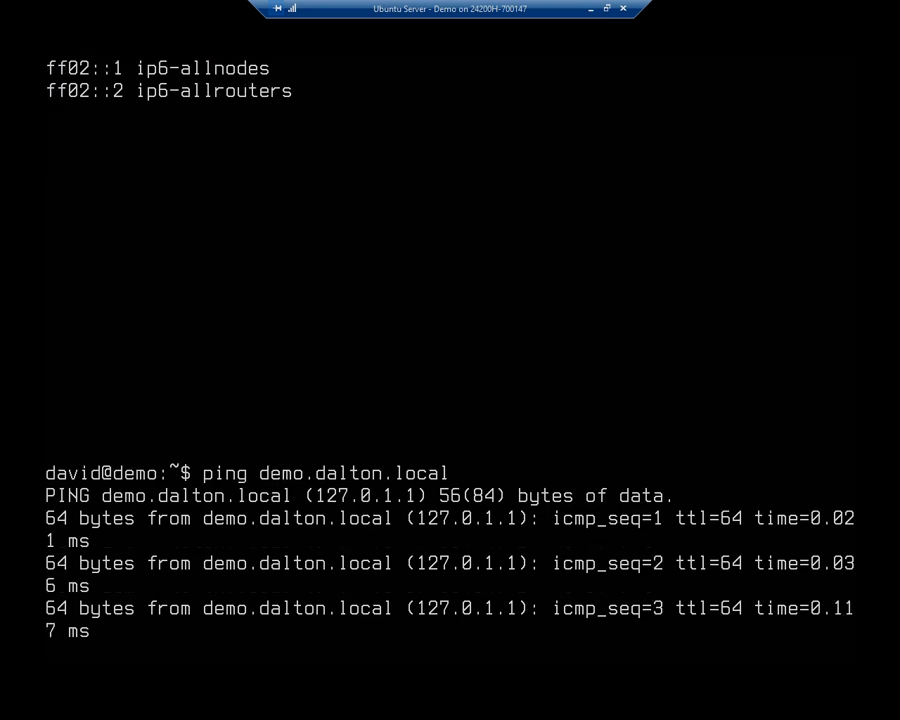
{"action": "key", "text": "ctrl+c"}
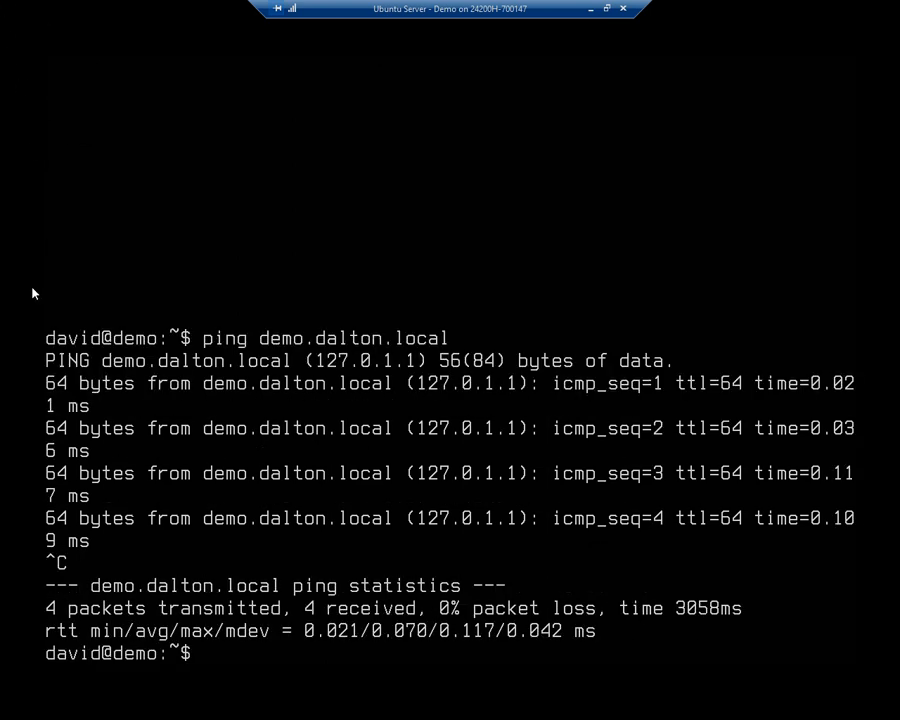